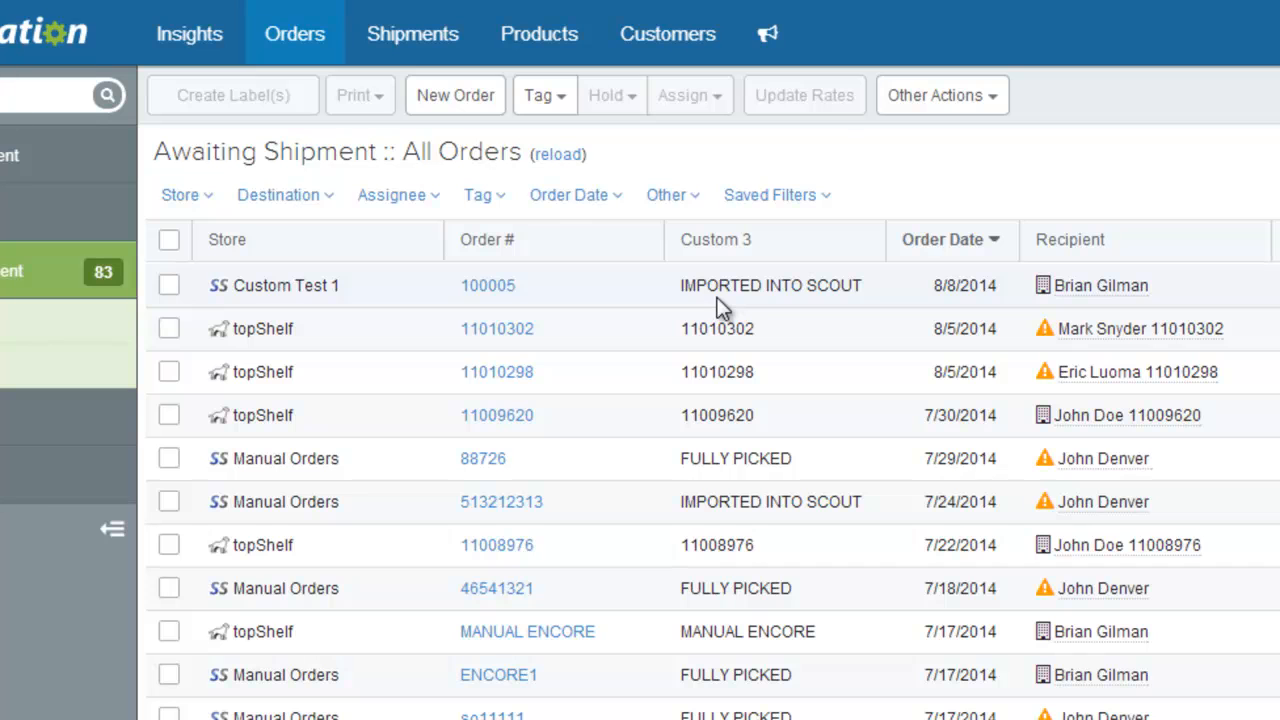
pyautogui.moveTo(840, 308)
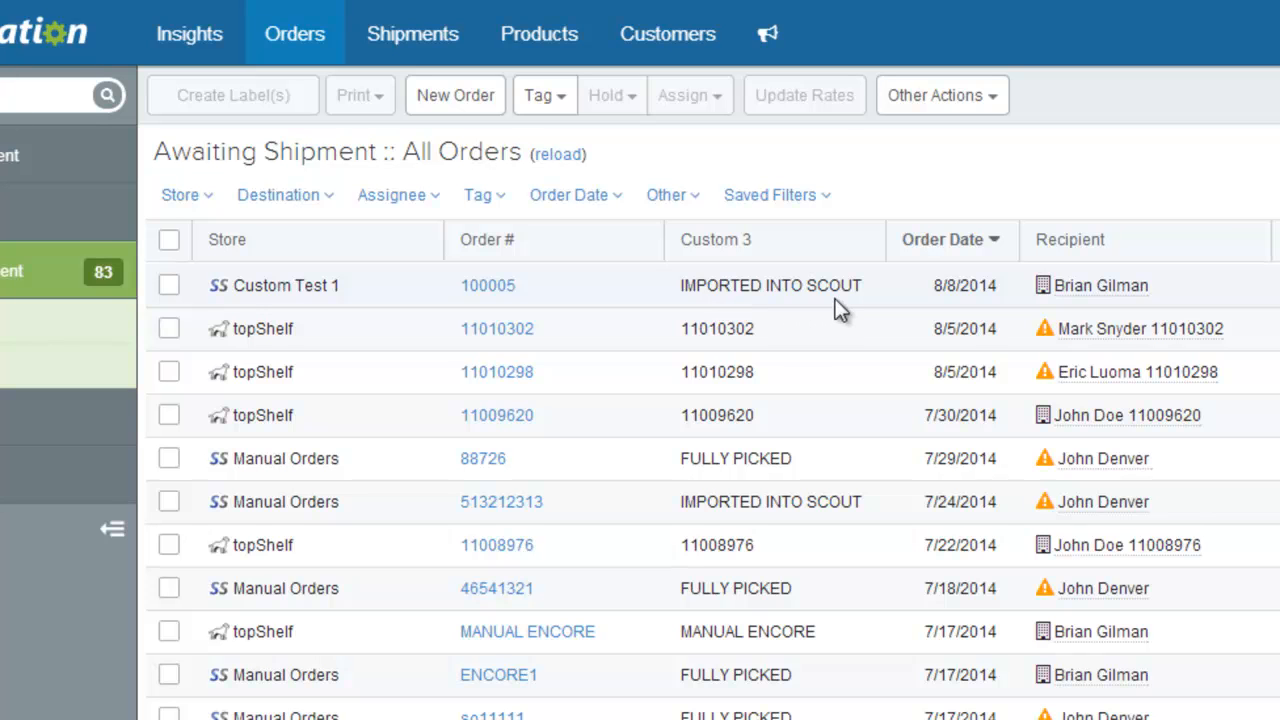
pyautogui.moveTo(844, 308)
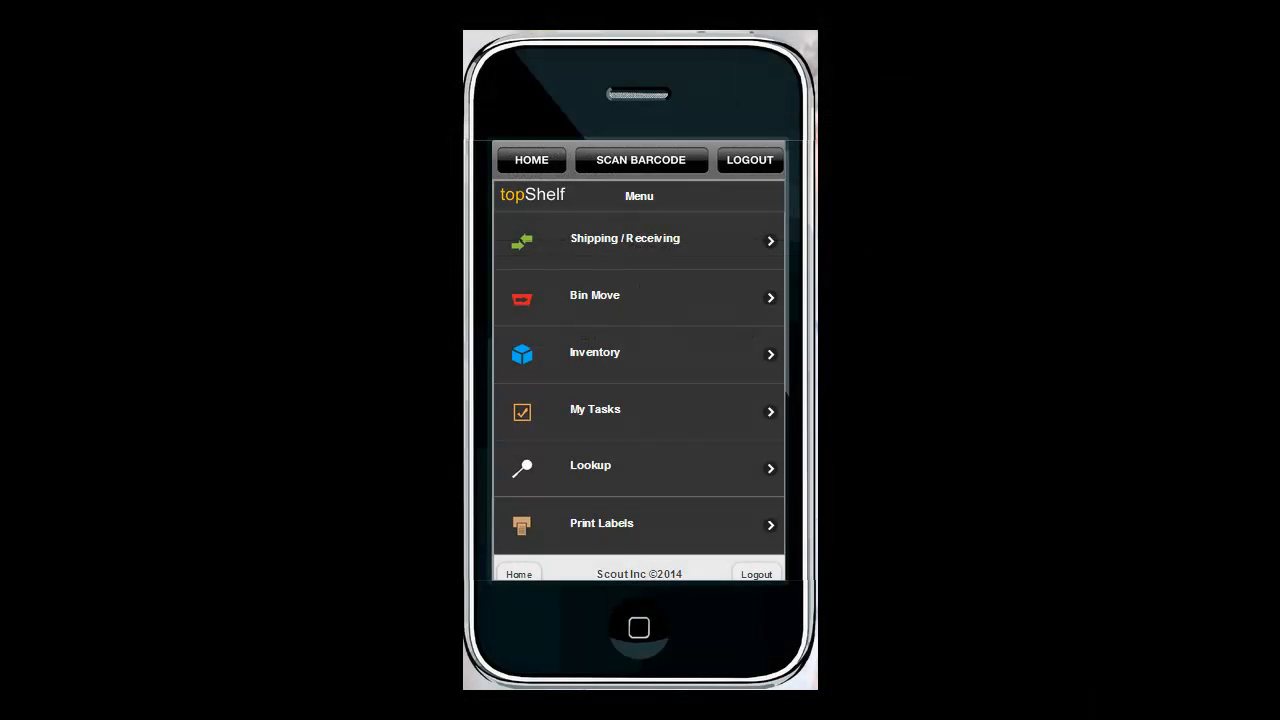
pyautogui.moveTo(618, 196)
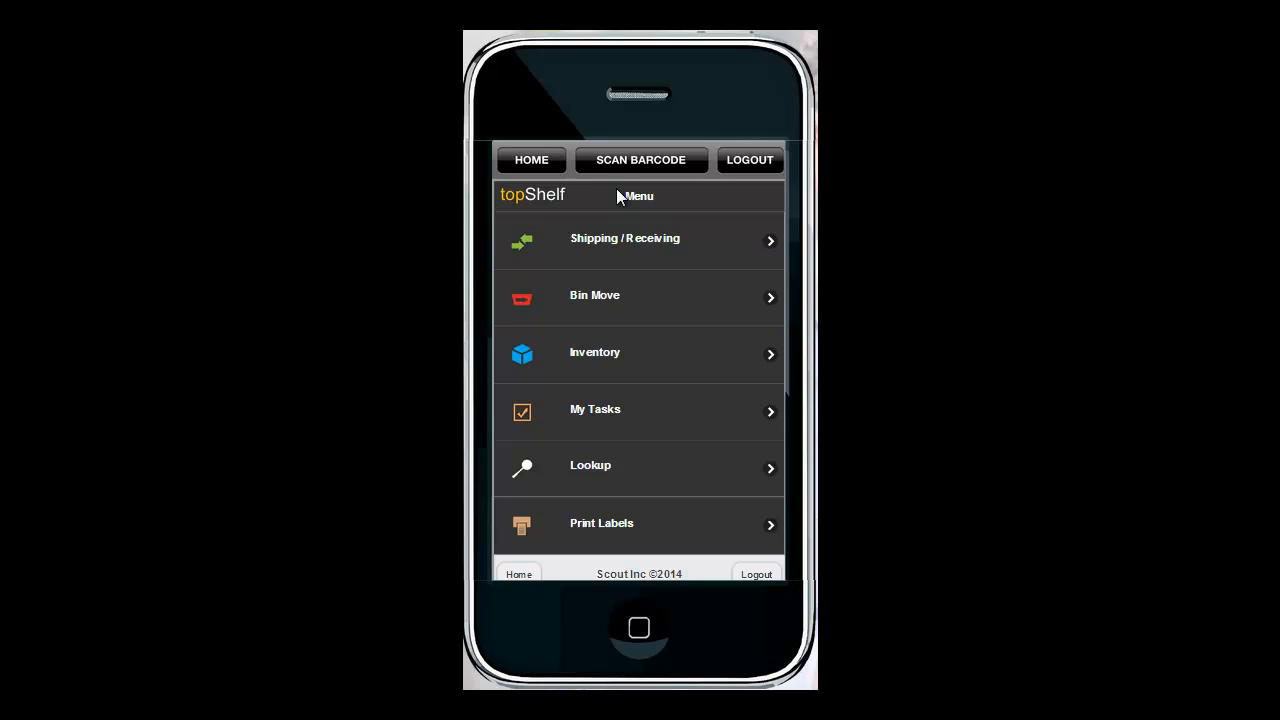
# Bring up order 100005's pick screen for the Men's Shirt with Test Bin as the From Bin.
pyautogui.click(638, 240)
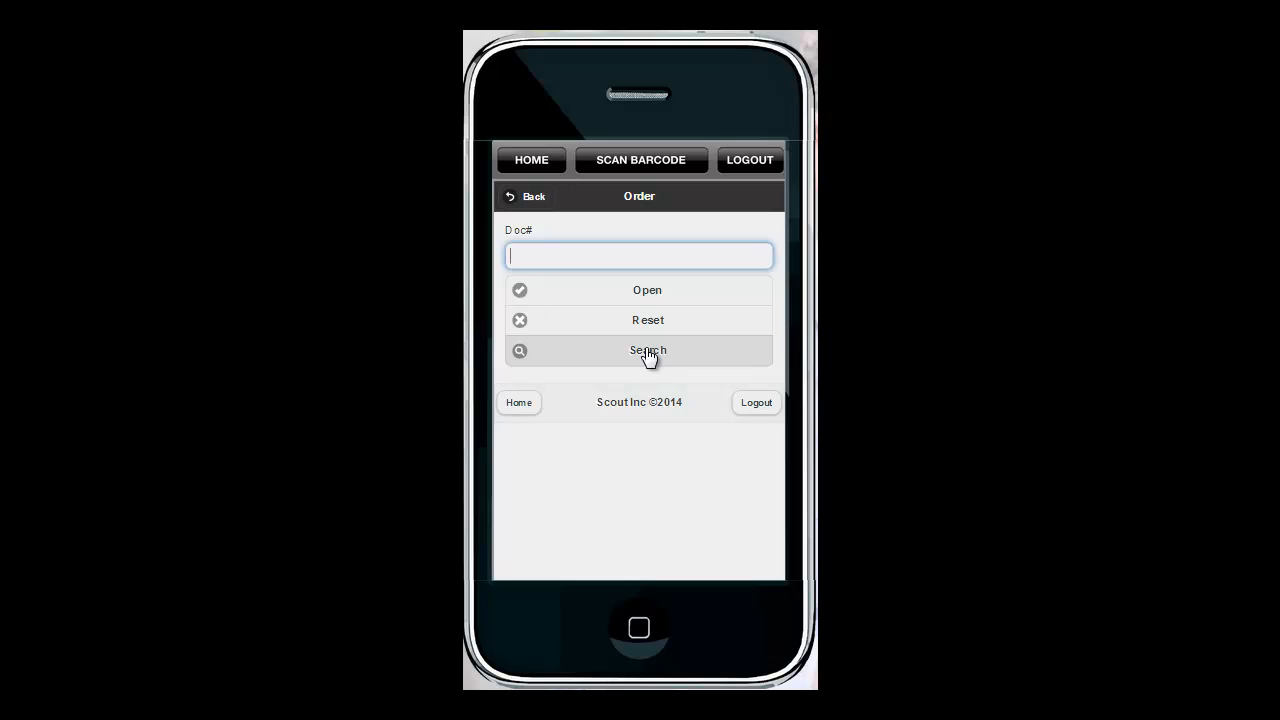
pyautogui.click(648, 350)
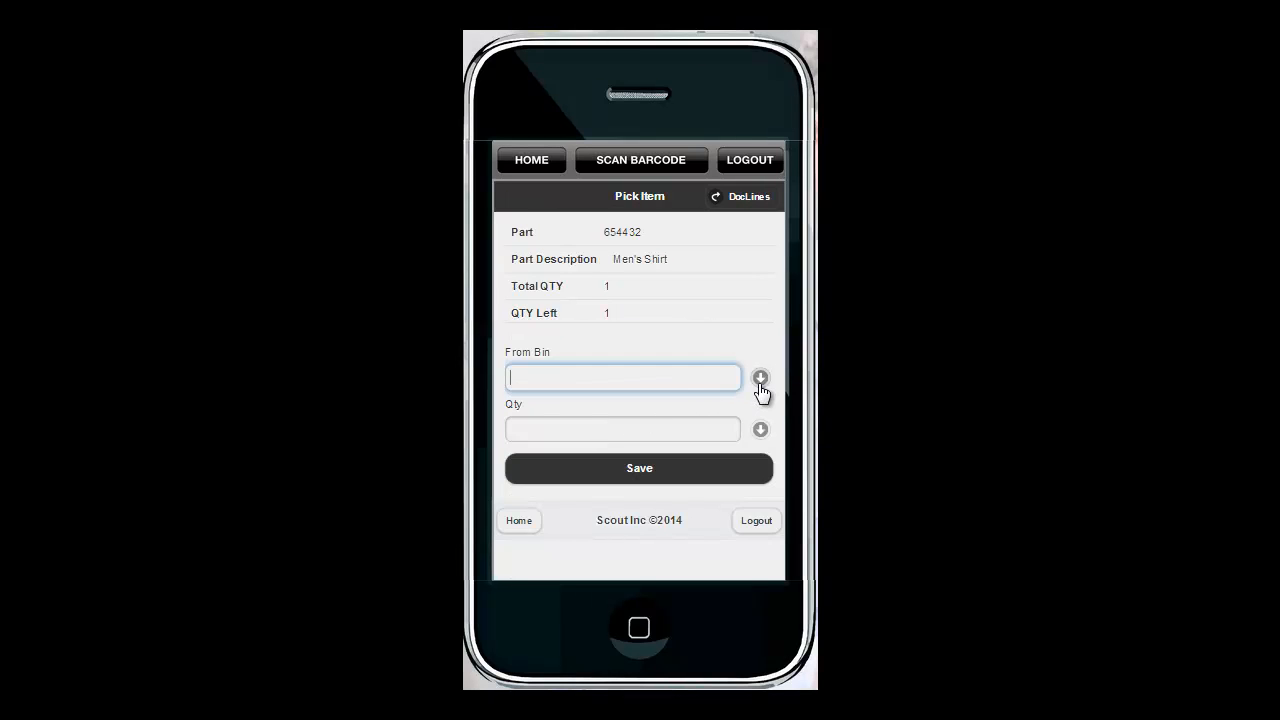
pyautogui.click(760, 376)
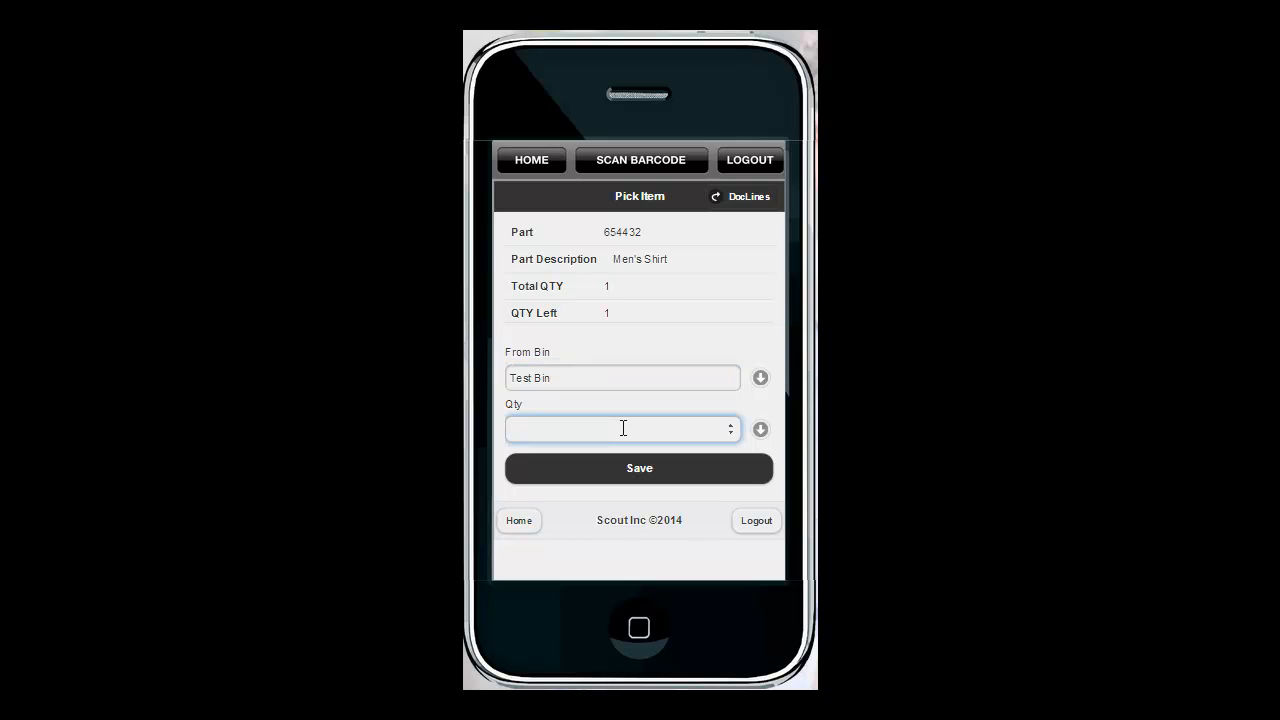
pyautogui.click(640, 468)
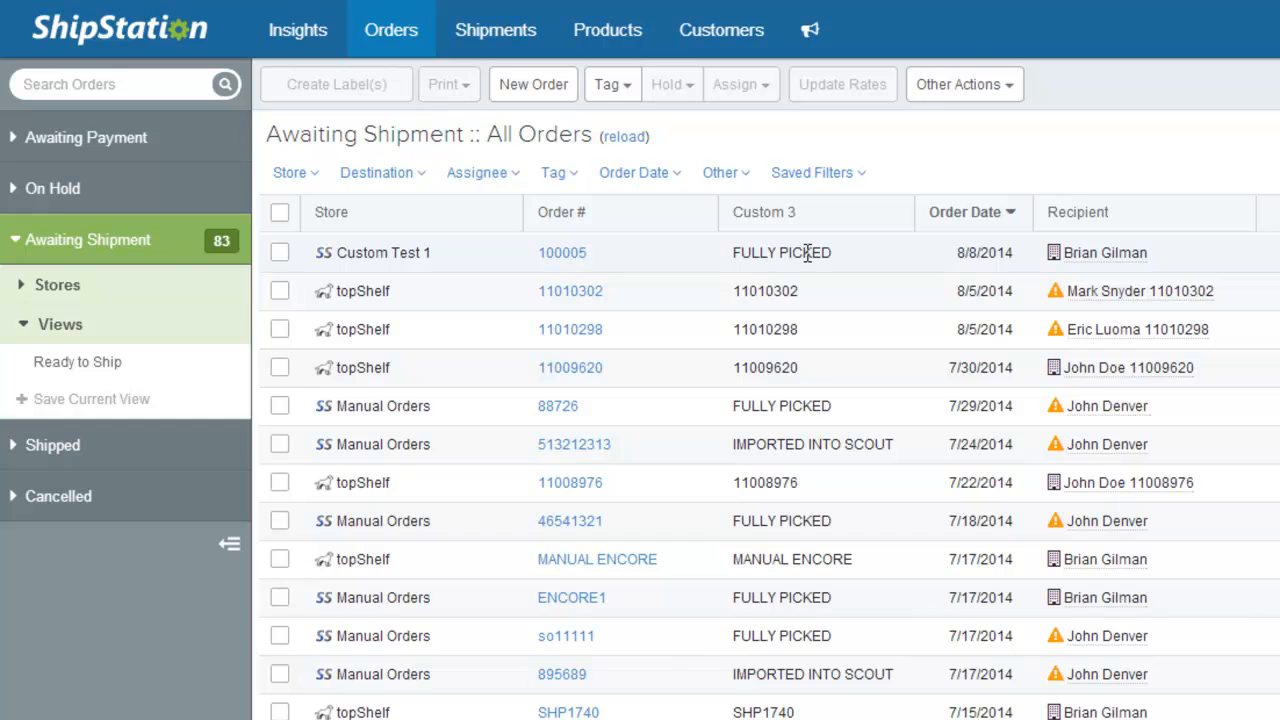
pyautogui.moveTo(94, 278)
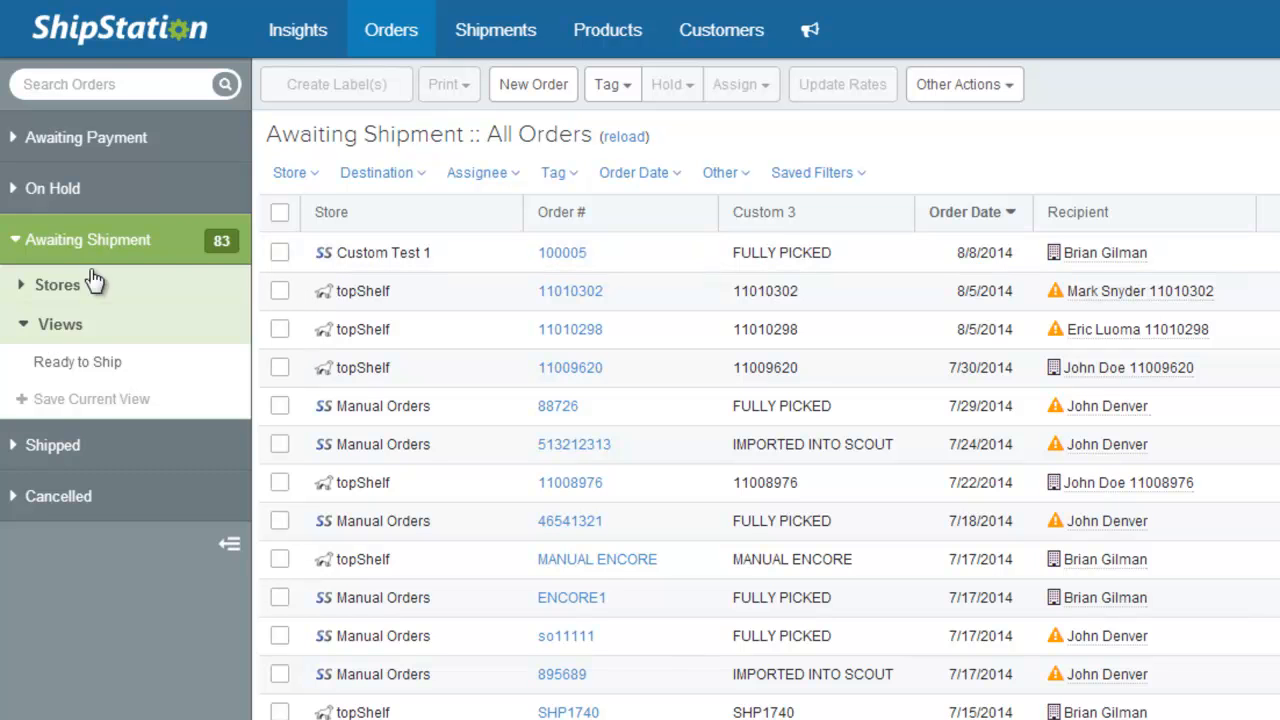
# Switch to the Ready to Ship view listing the five fully picked orders, including 100005.
pyautogui.click(76, 362)
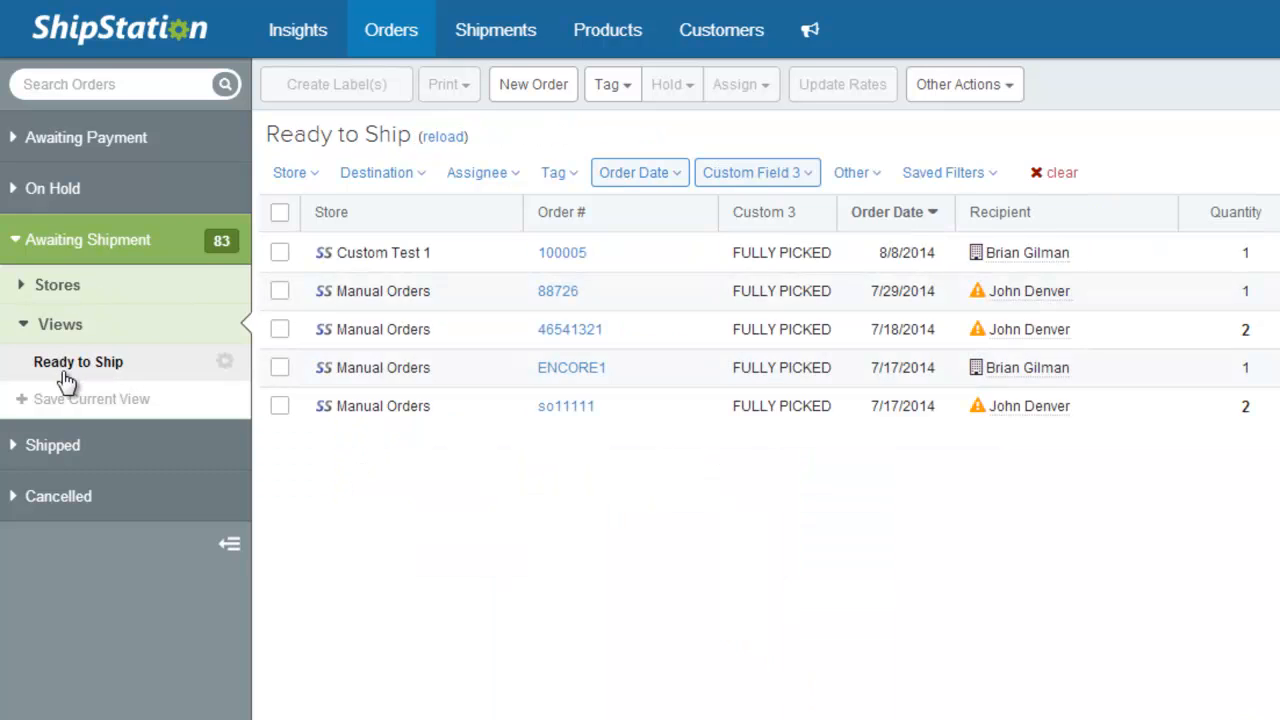
pyautogui.moveTo(570, 410)
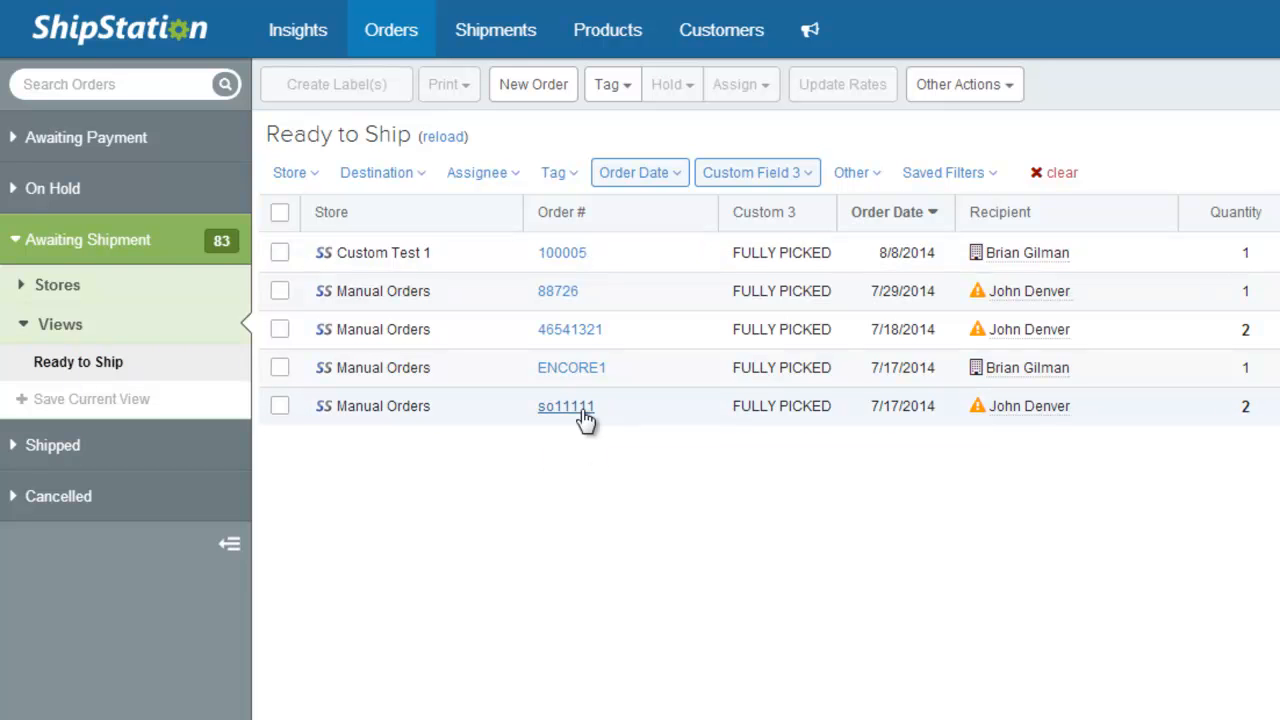